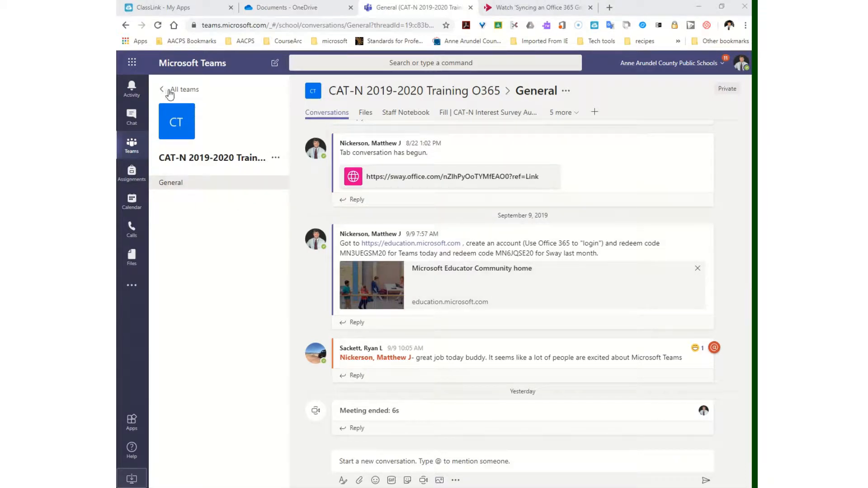
Step: Show the General channel's Files for the CAT-N 2019-2020 Training O365 team
left_click(162, 89)
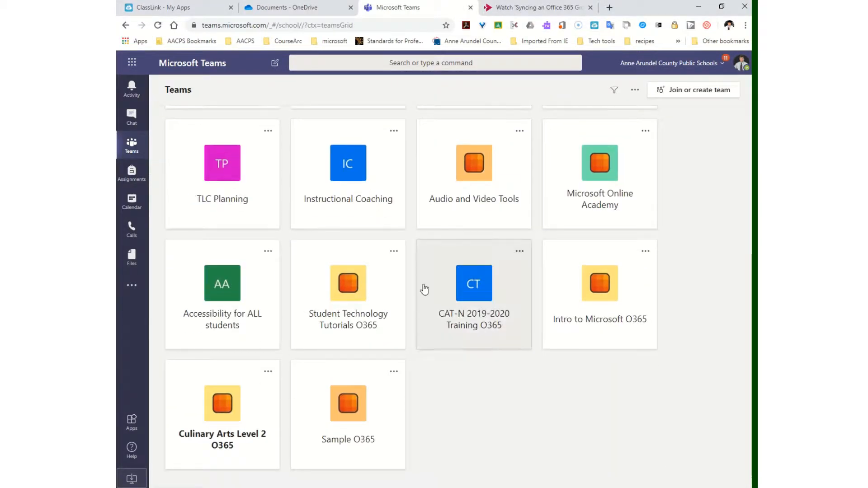
left_click(473, 282)
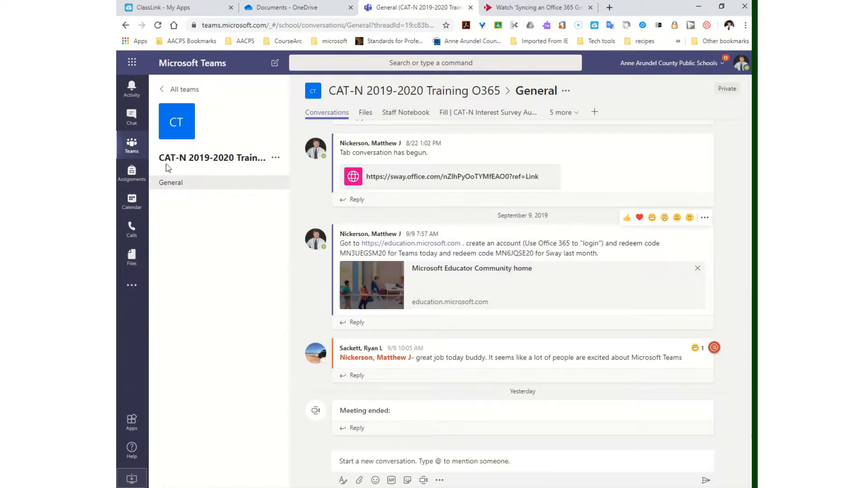
mouse_move(327, 112)
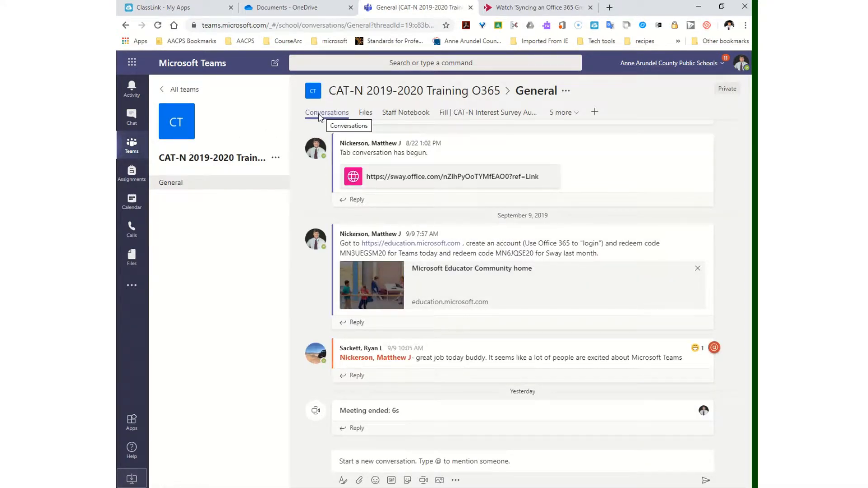
mouse_move(364, 112)
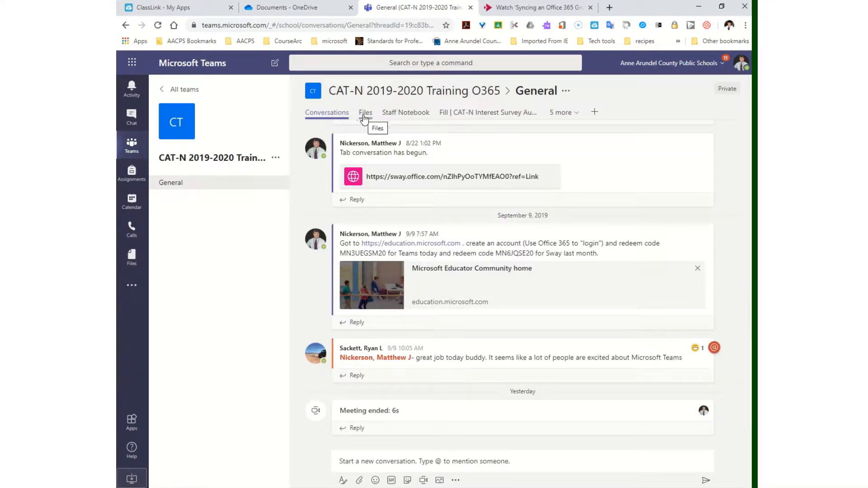
left_click(365, 112)
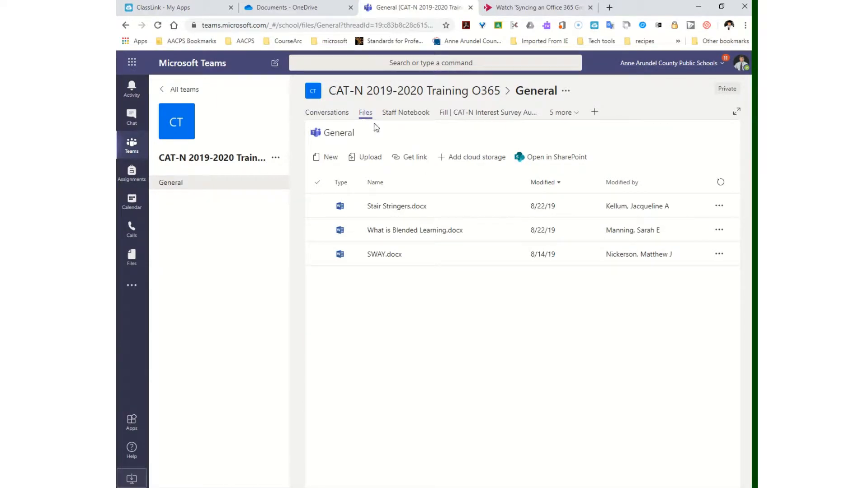
mouse_move(526, 274)
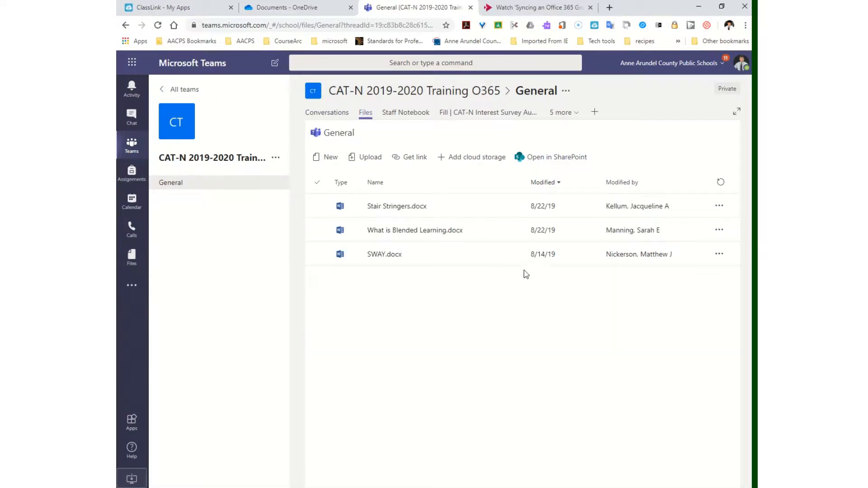
Step: Open the channel's document library in SharePoint in a new browser tab
left_click(414, 230)
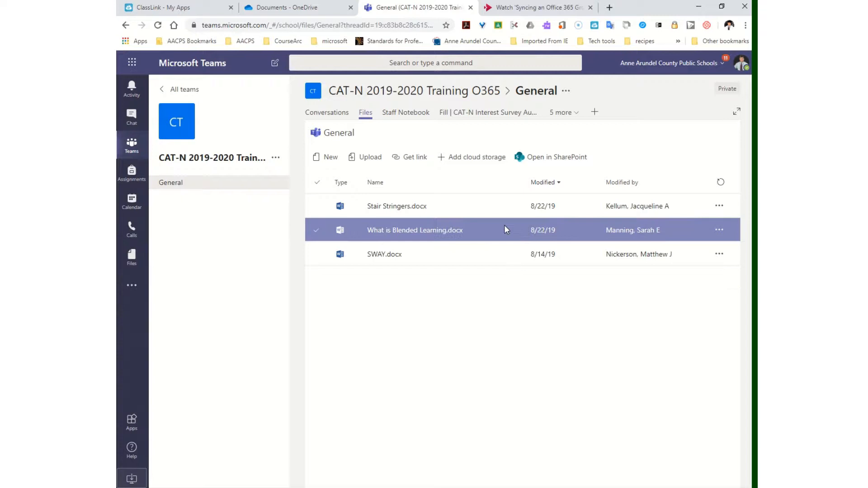
left_click(556, 156)
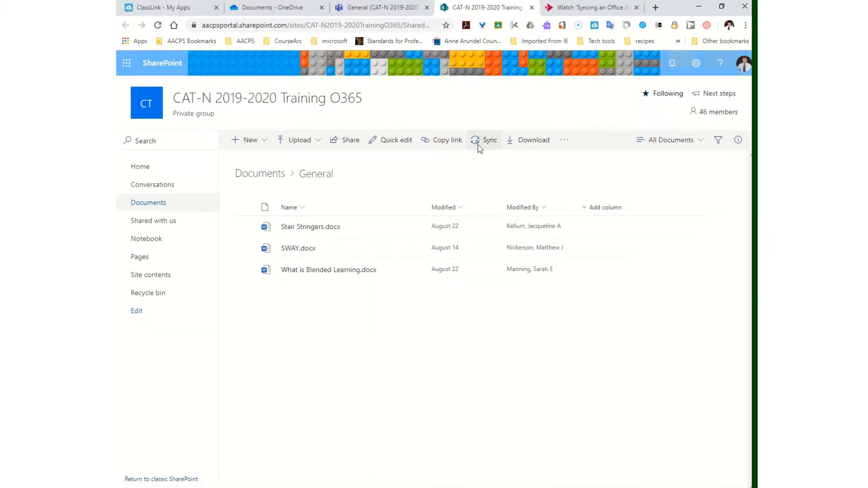
Step: Sync the General library now and allow the browser to launch OneDrive
left_click(489, 139)
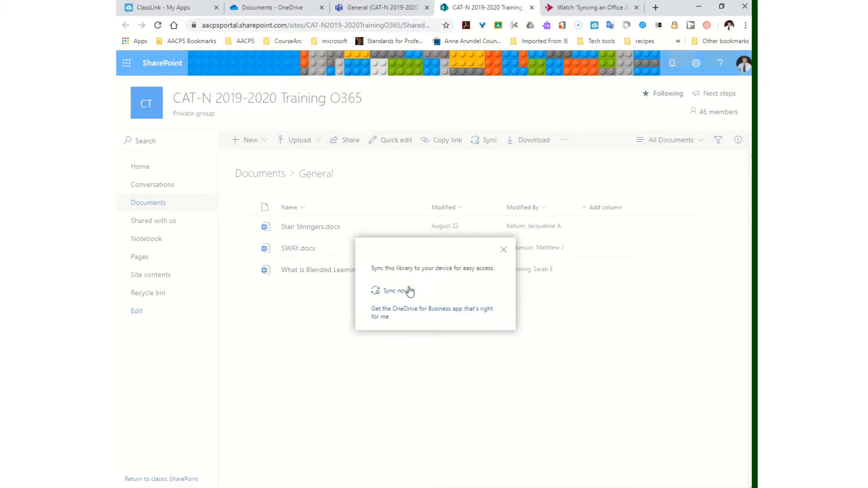
left_click(394, 290)
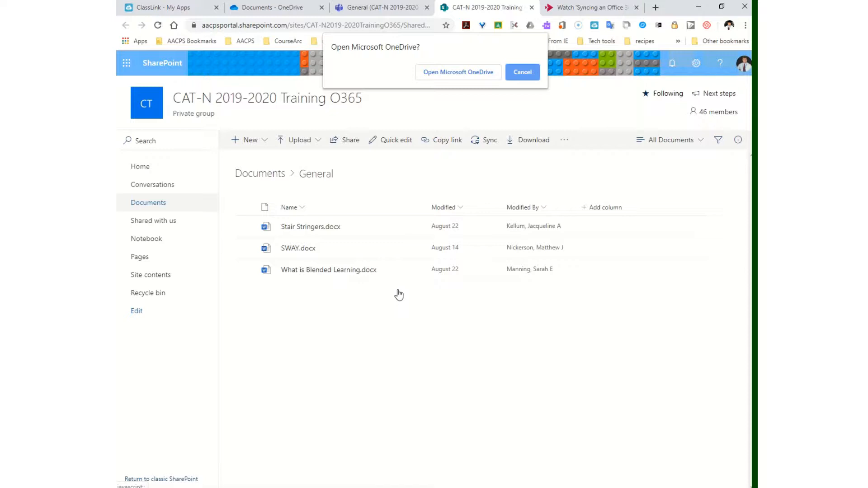
left_click(521, 73)
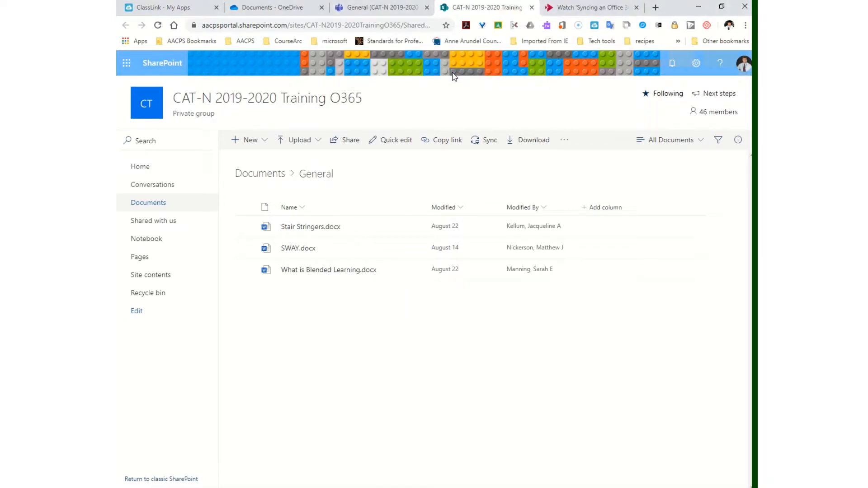
mouse_move(566, 470)
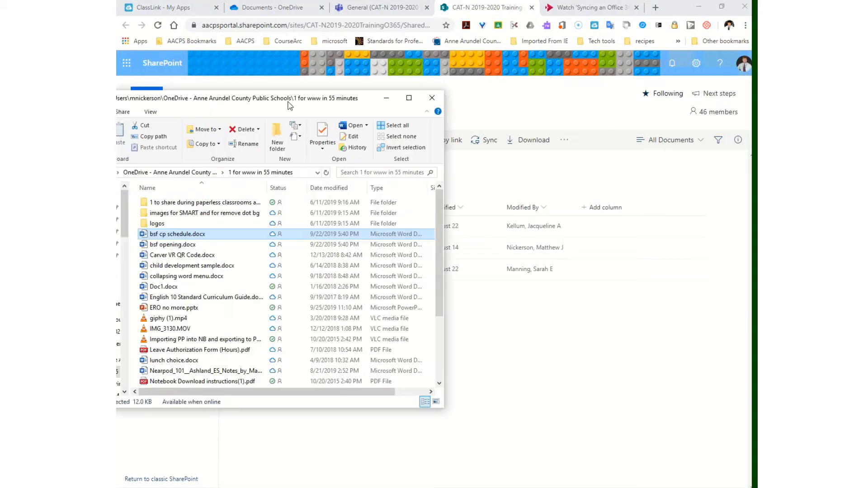
Step: Maximize File Explorer and rearrange the navigation pane to reveal the organisation's synced team folders
left_click(409, 98)
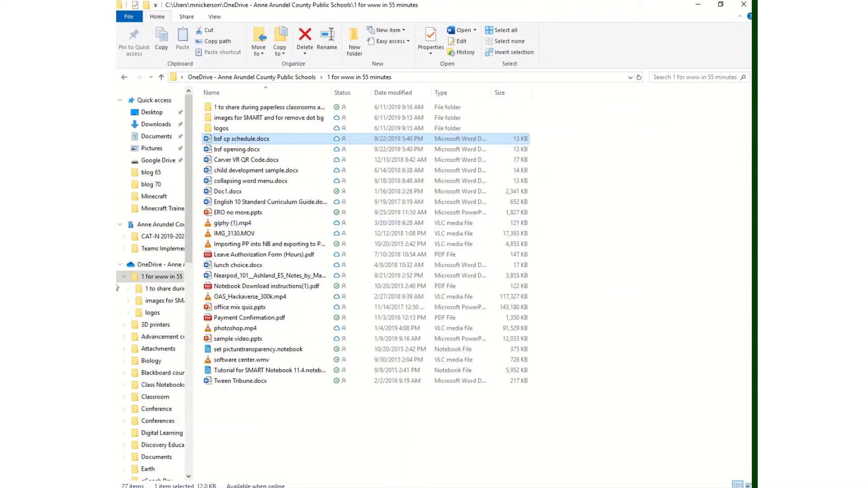
left_click(116, 277)
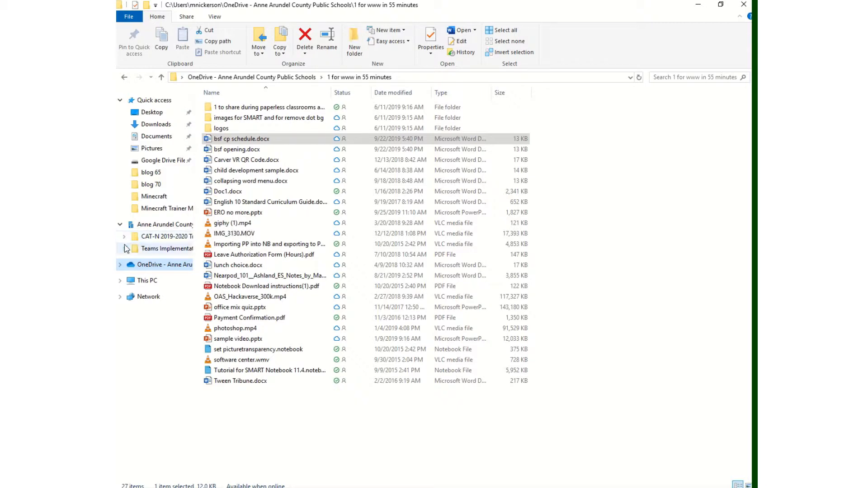
left_click(119, 224)
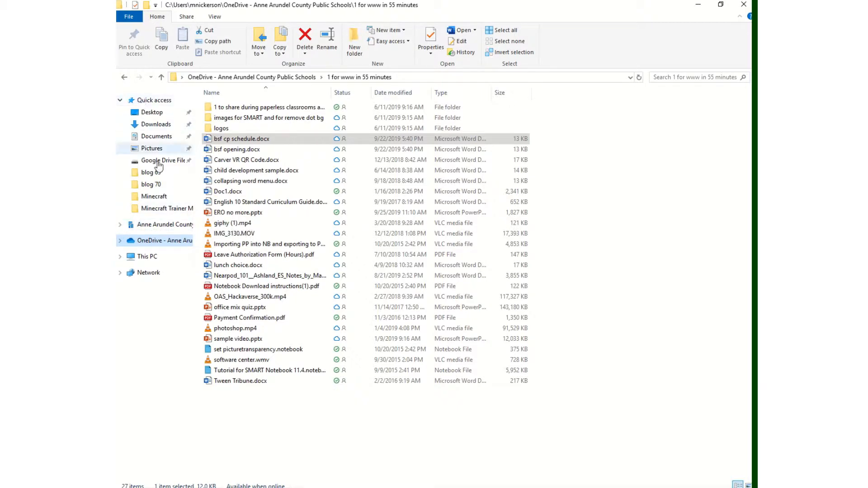
left_click(119, 260)
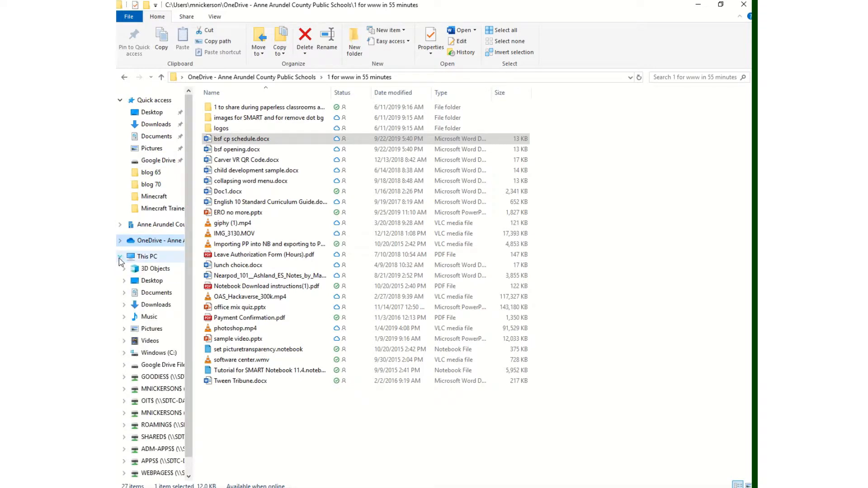
left_click(119, 256)
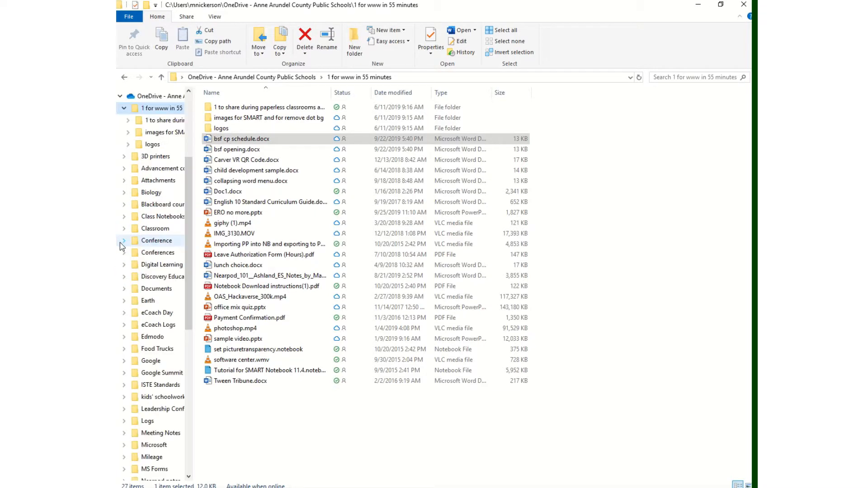
left_click(127, 108)
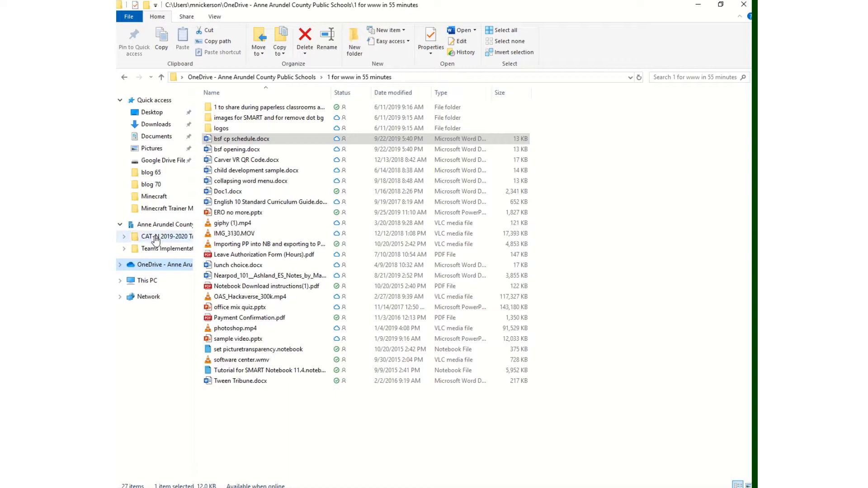
Step: Open the synced CAT-N 2019-2020 Training O365 - General folder with its three Word documents
left_click(166, 236)
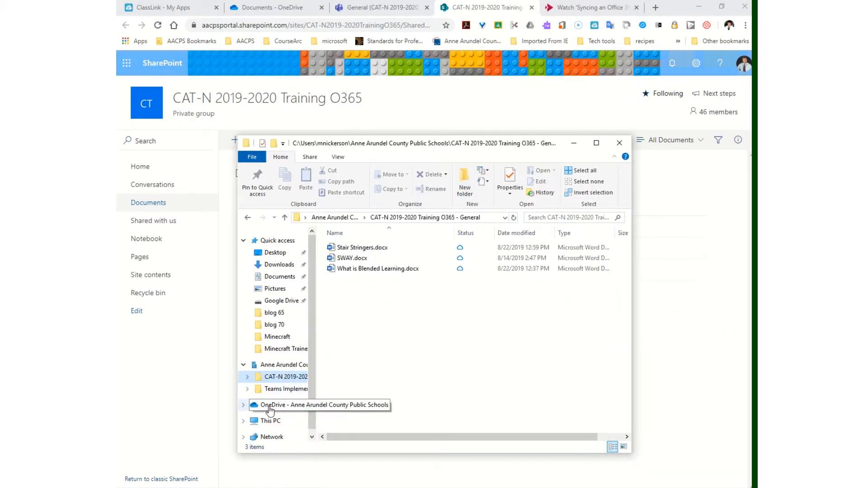
mouse_move(274, 318)
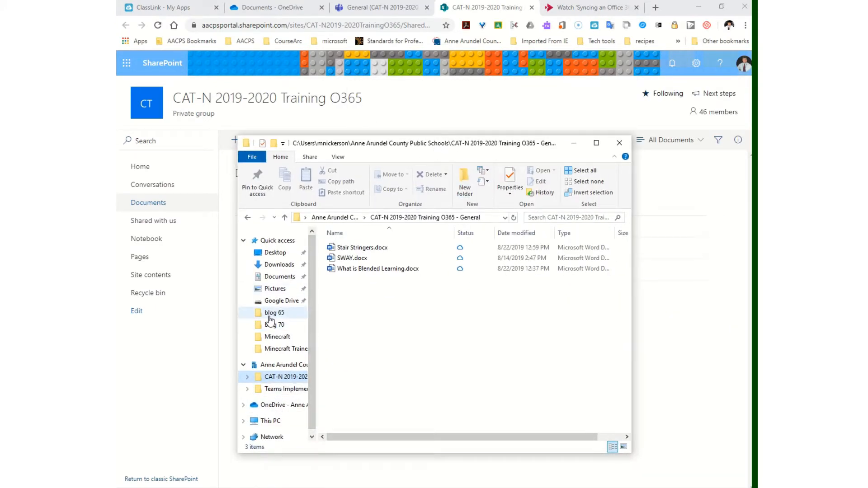
left_click(297, 405)
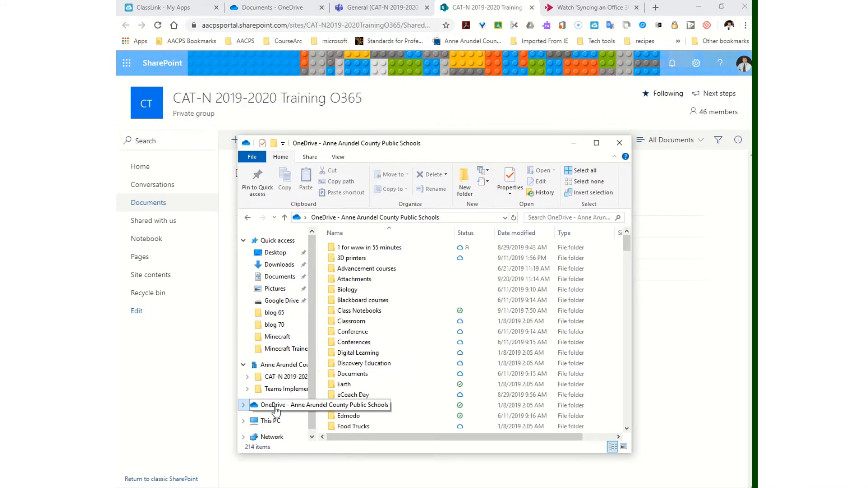
left_click(348, 289)
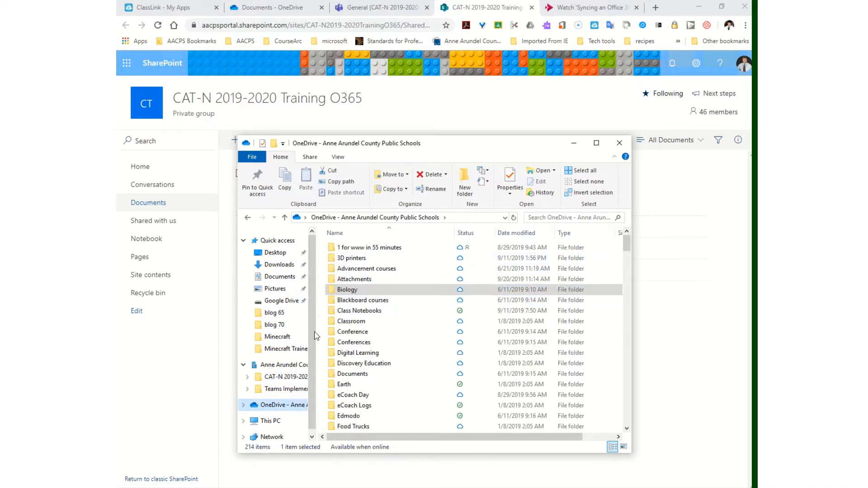
mouse_move(276, 405)
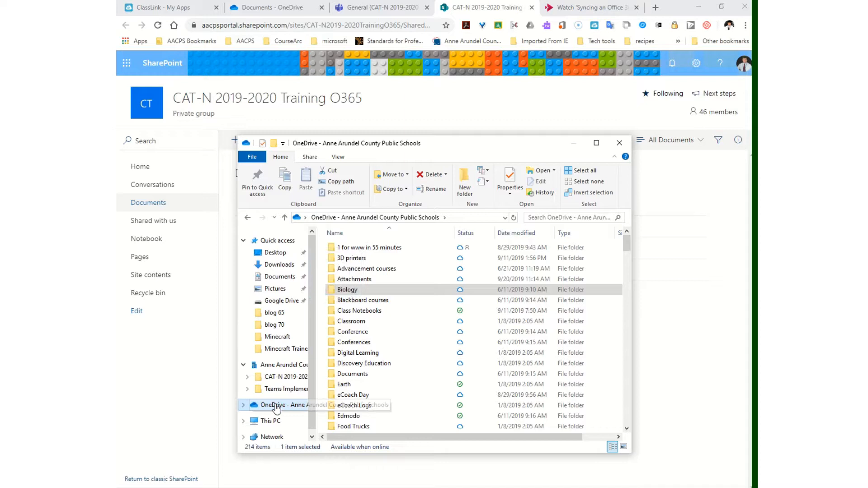
left_click(319, 377)
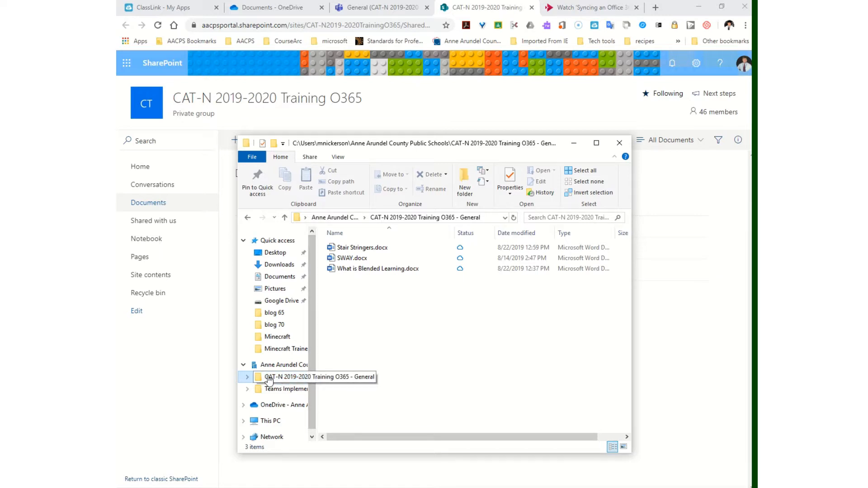
mouse_move(279, 440)
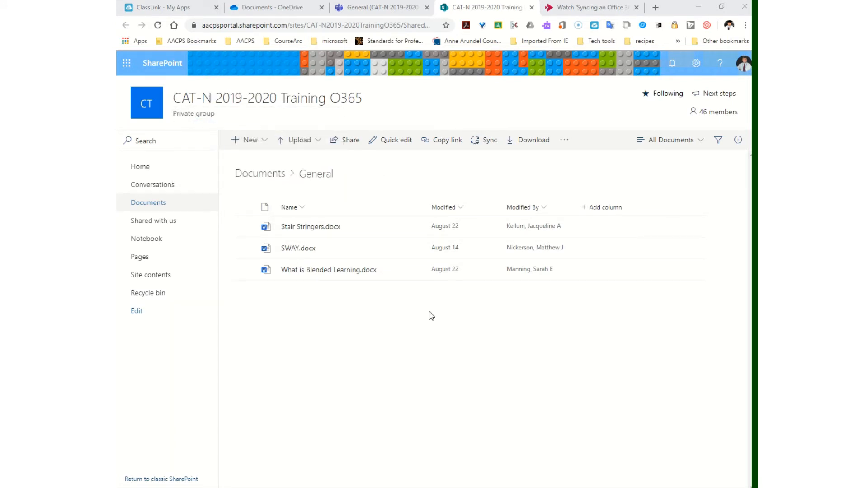
mouse_move(331, 293)
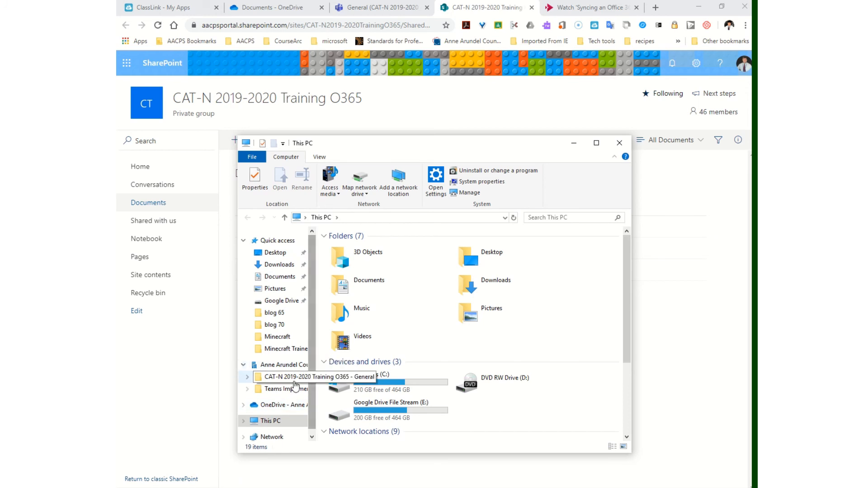
left_click(618, 143)
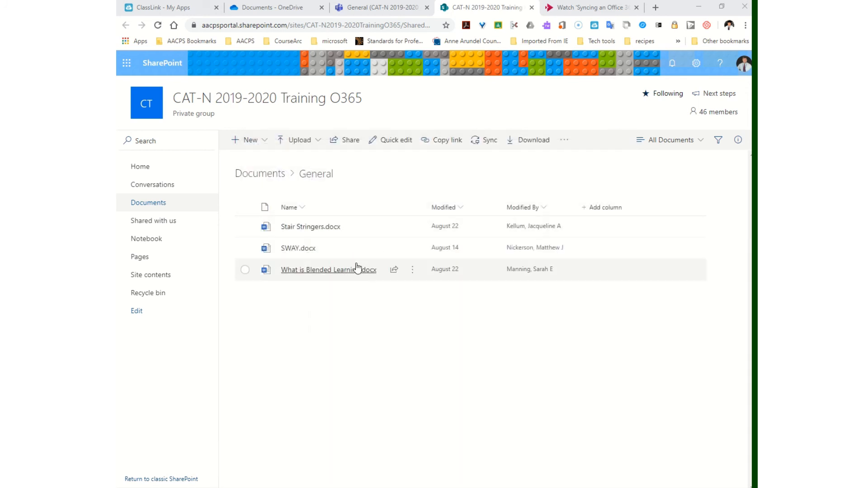